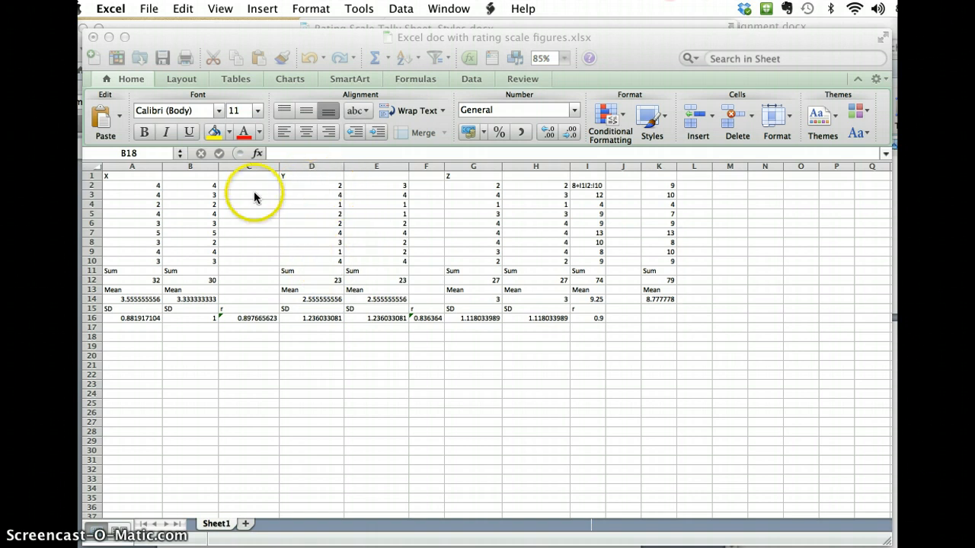
mouse_move(304, 208)
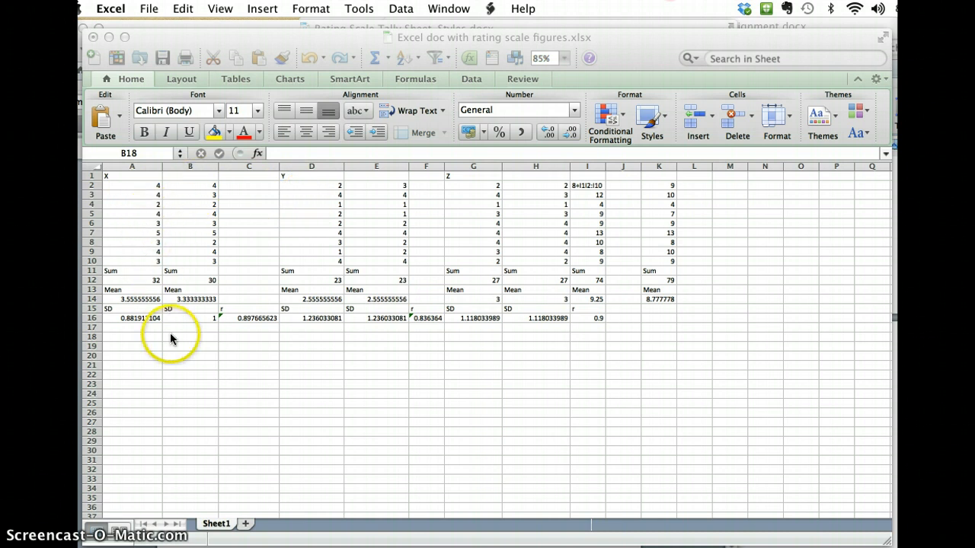
mouse_move(206, 339)
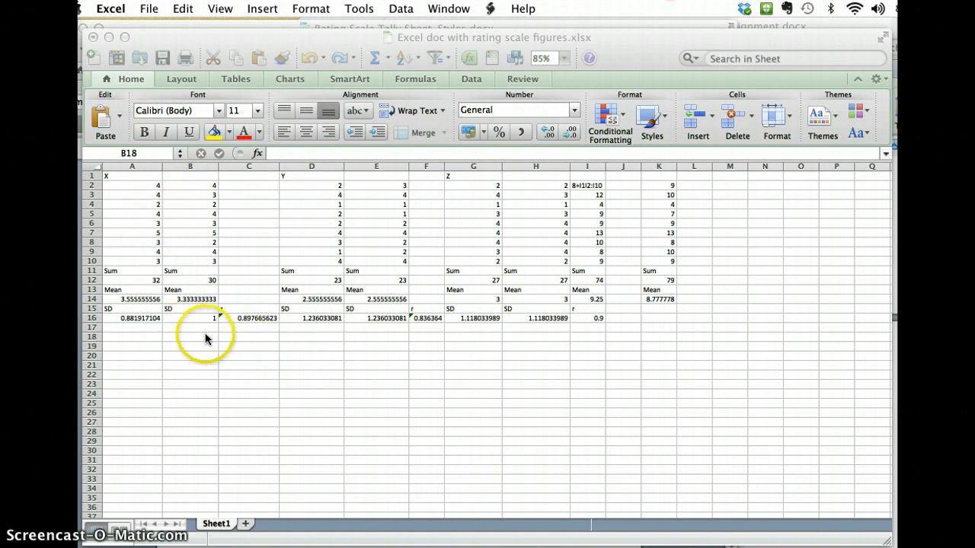
Step: Type 'Inter-correlation' into C18 and the label 'X,Y =' into C19
left_click(190, 336)
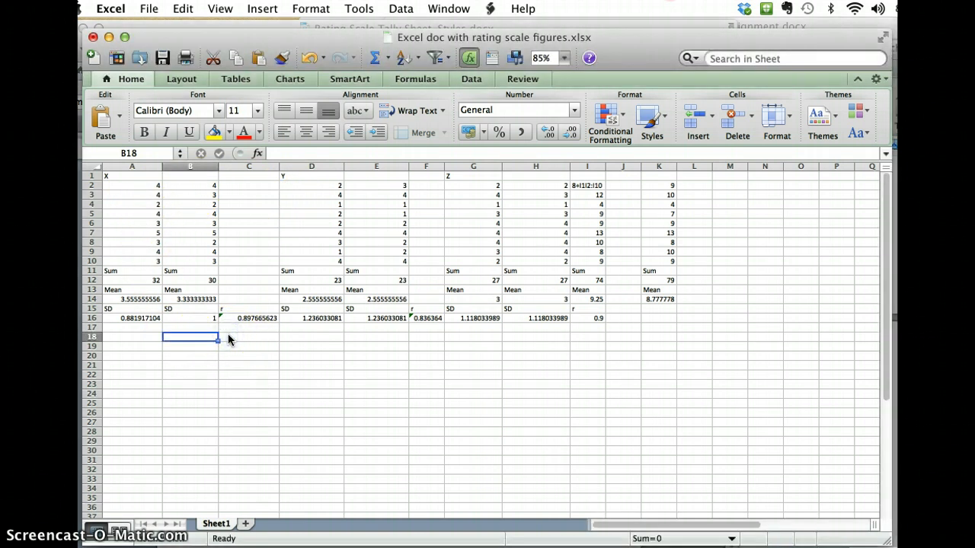
type("Inter-")
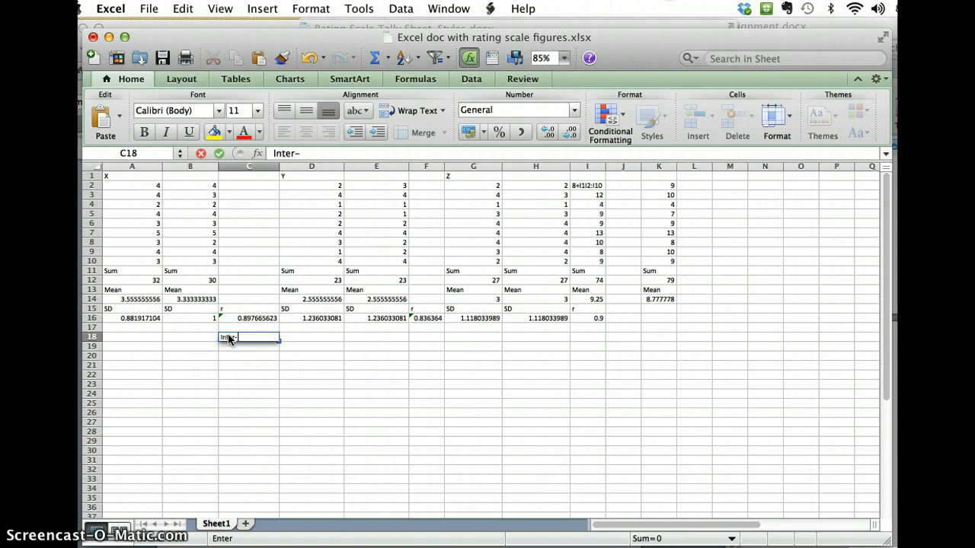
type("C")
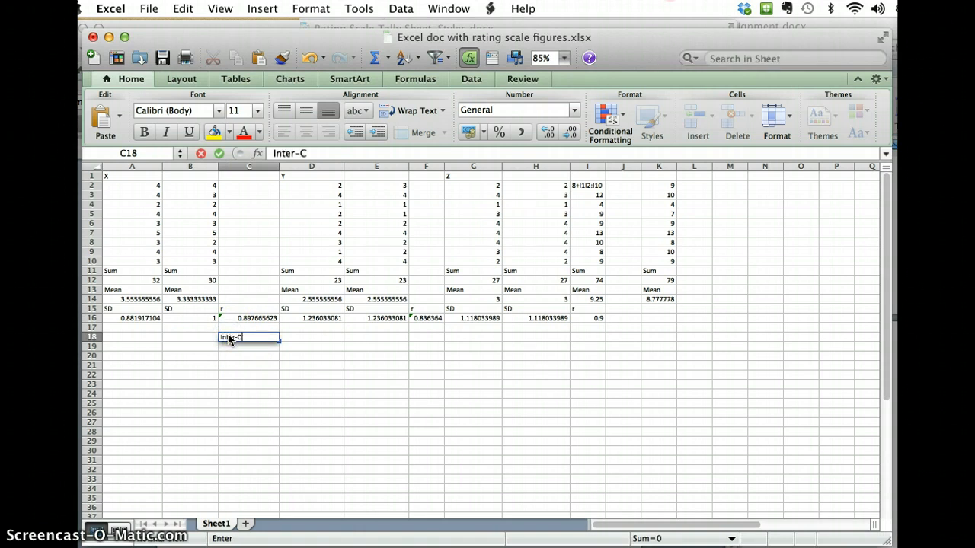
type("orrelation")
left_click(249, 346)
type("X")
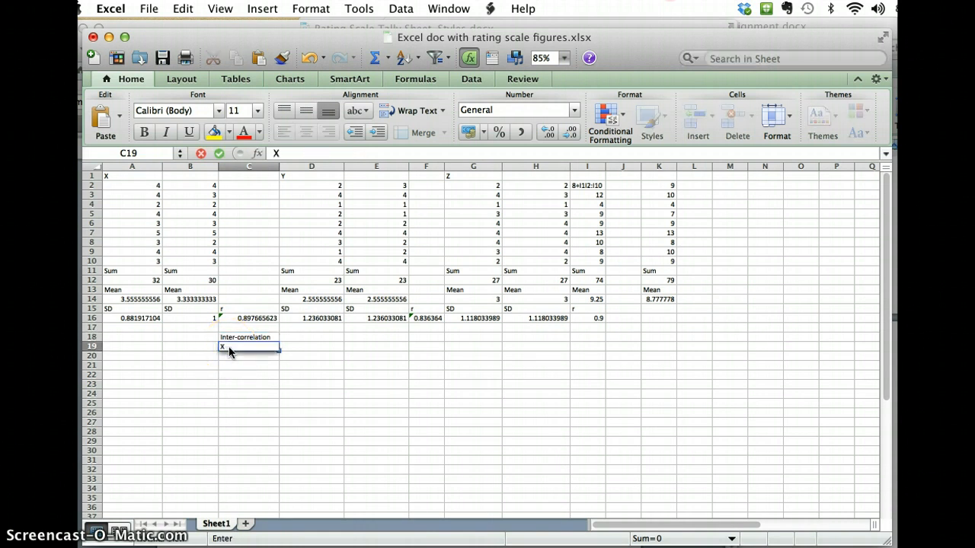
type(",")
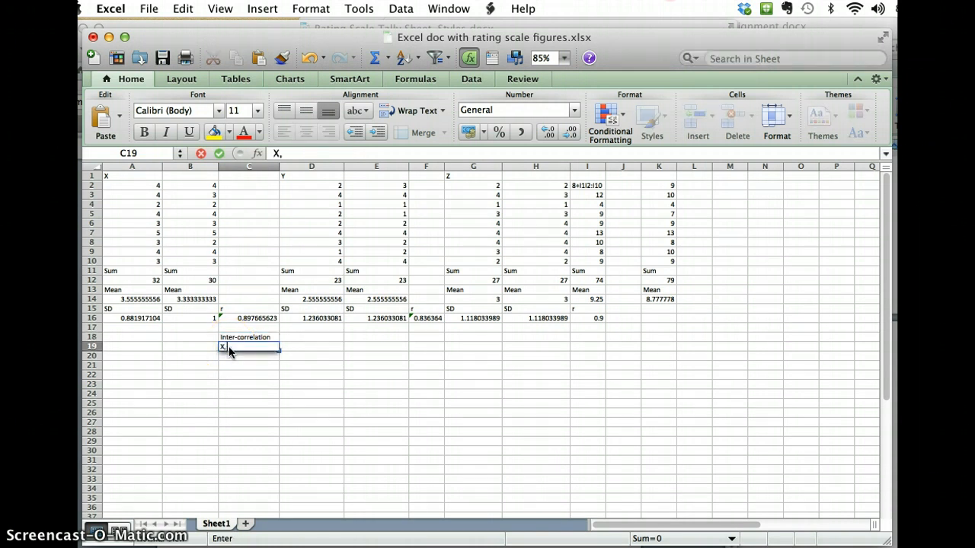
type("Y =")
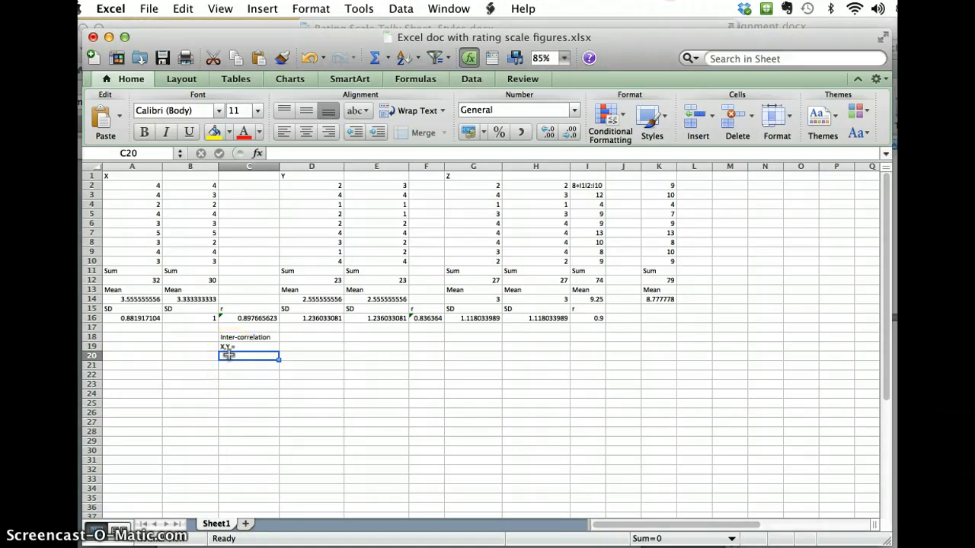
Step: Start =CORREL in C20 with A2:A10 as the first array and D2:D10 as the second
type("=coRREL")
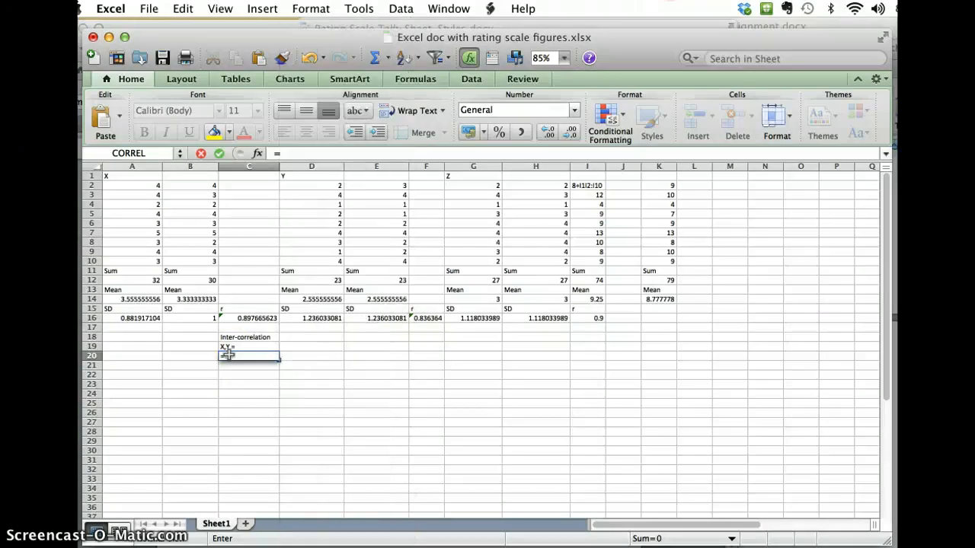
type("coRREL")
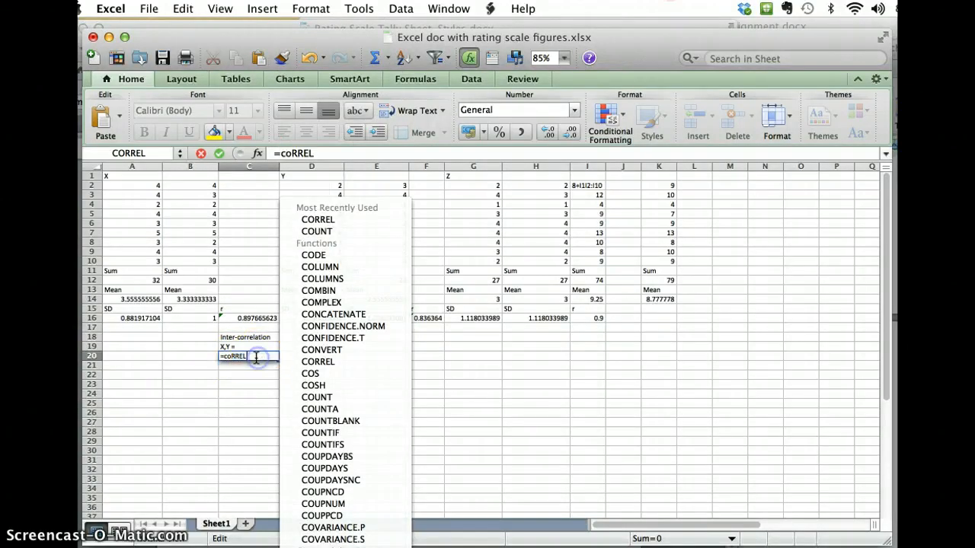
left_click(318, 361)
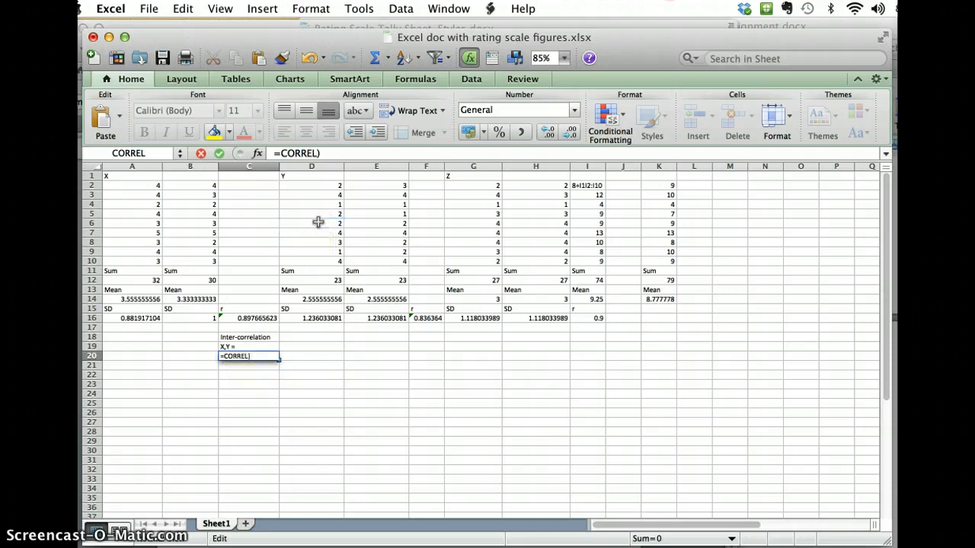
left_click(311, 223)
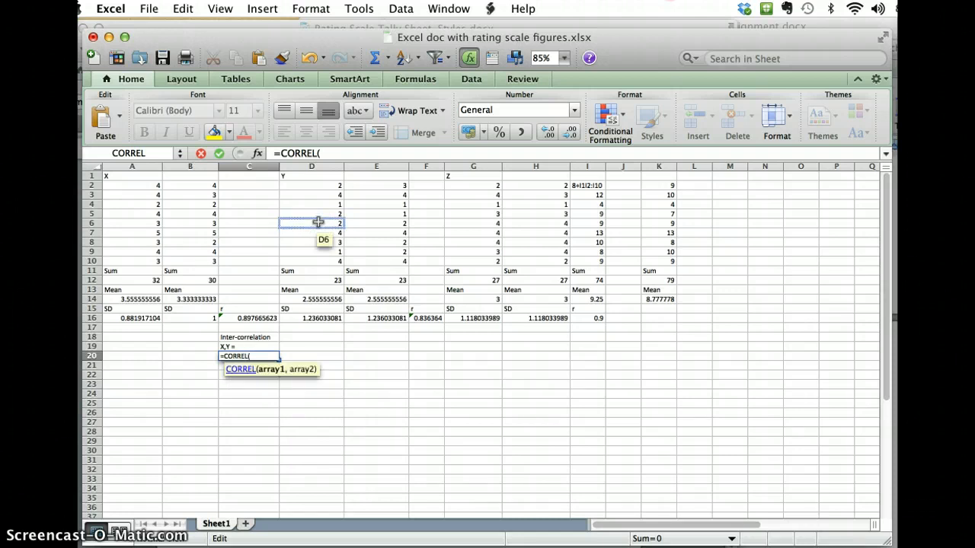
left_click(132, 185)
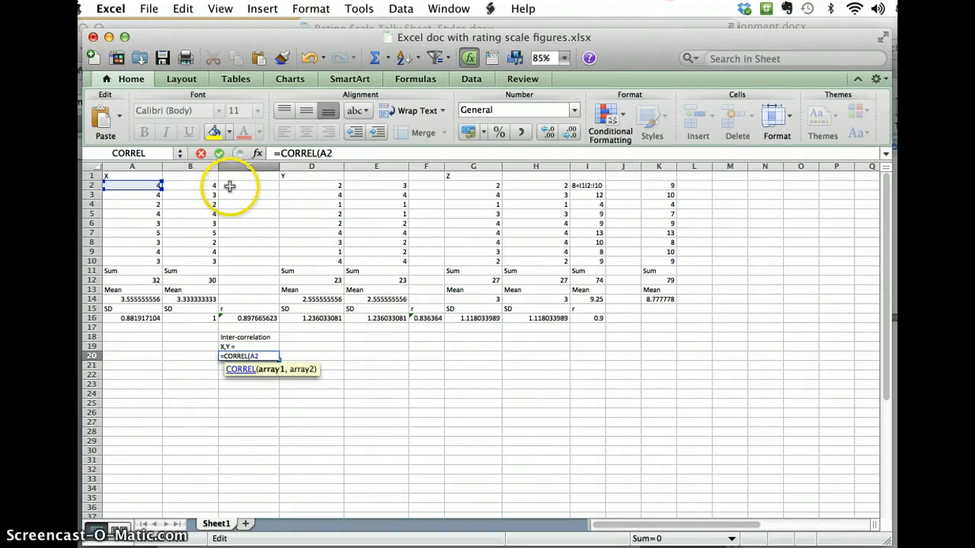
left_click_drag(131, 185, 131, 262)
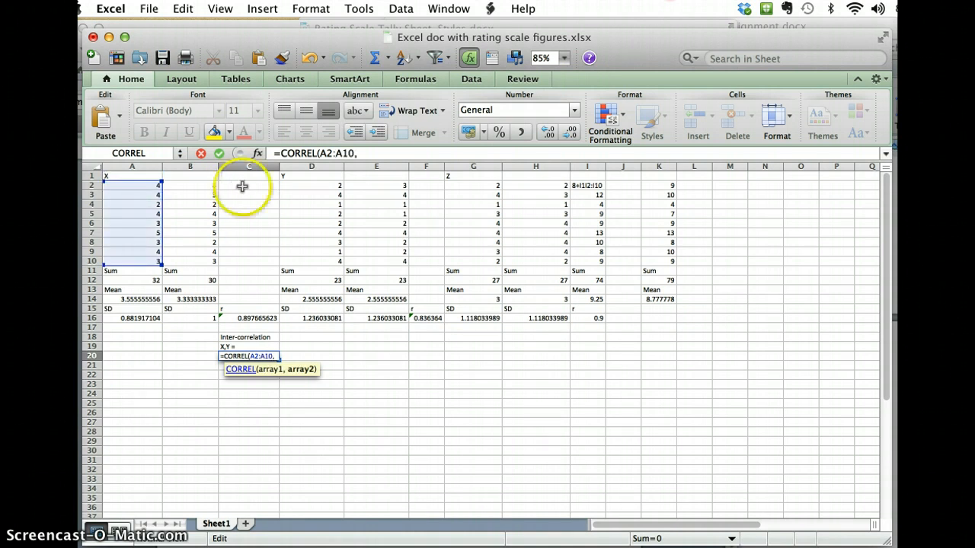
mouse_move(294, 185)
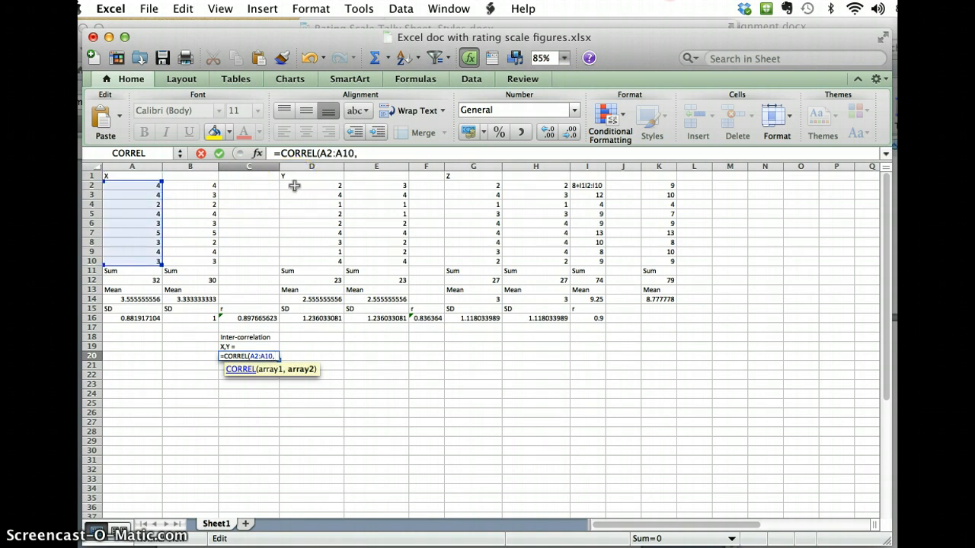
left_click(311, 185)
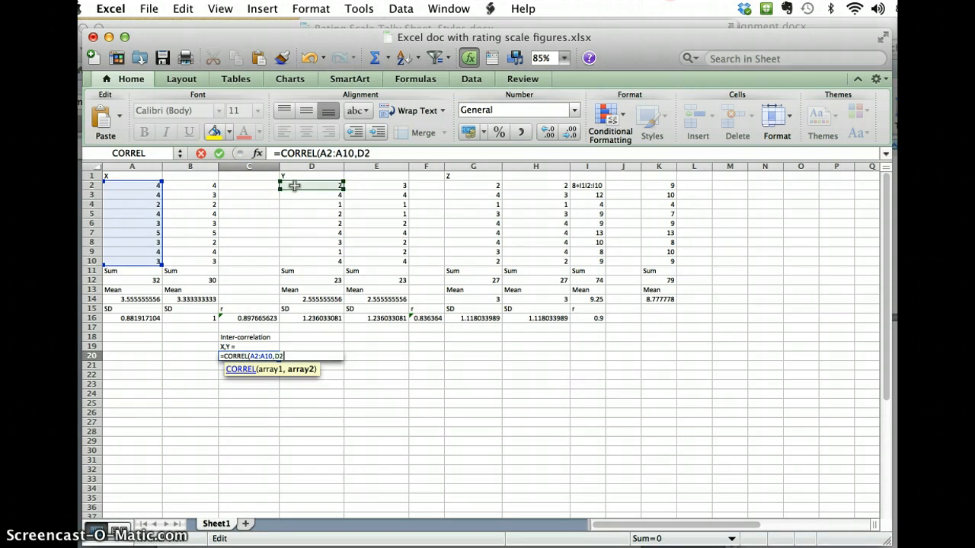
left_click_drag(311, 185, 310, 261)
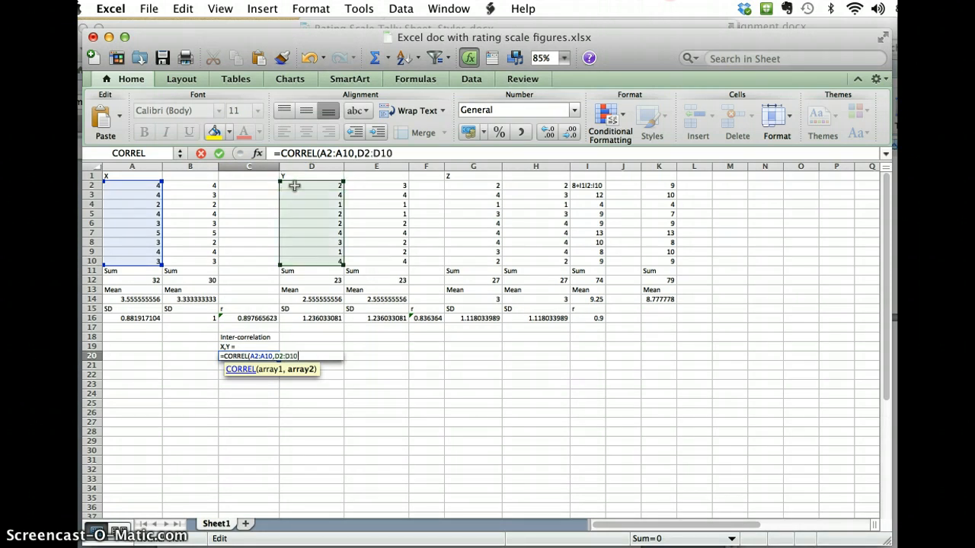